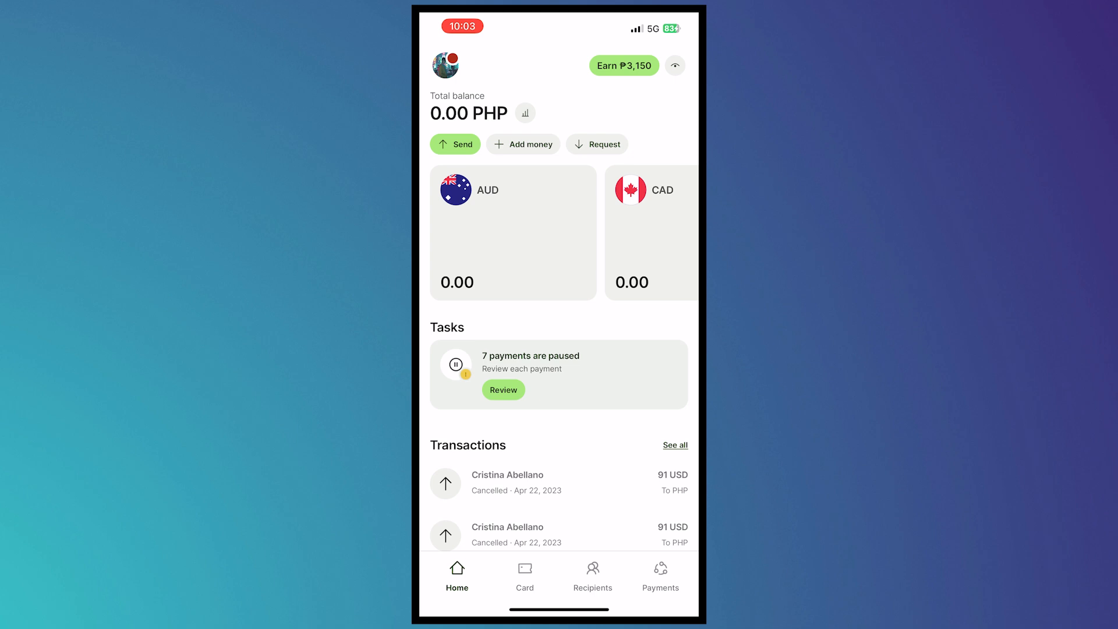
- Order a new digital Visa debit card from the Card section, ready for online shopping
click(525, 575)
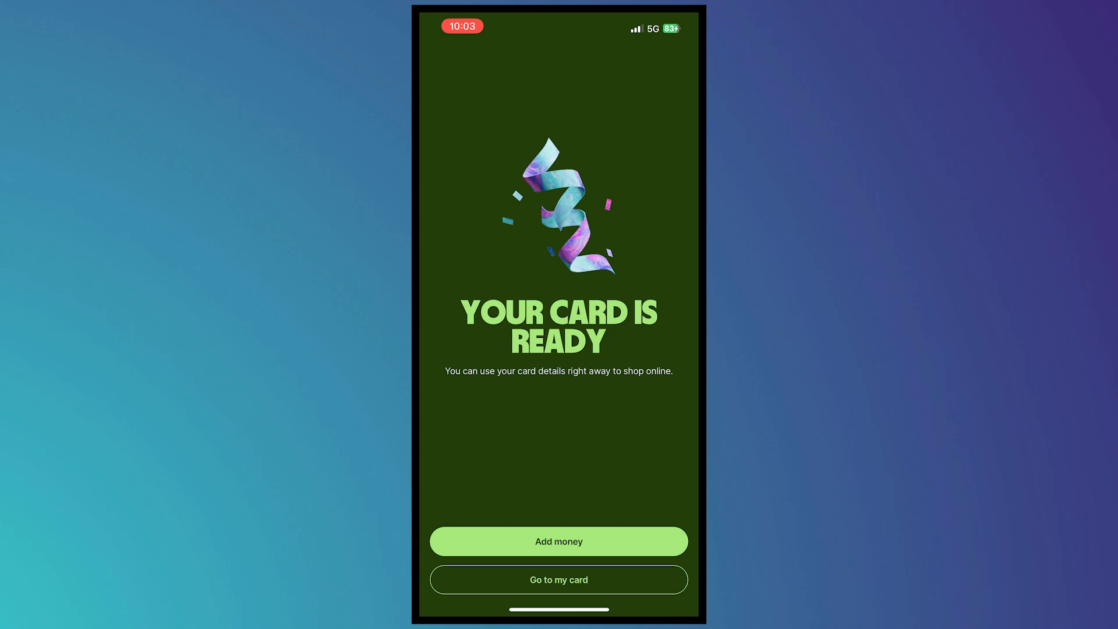
- Go to the new digital card ending 3851 and request its card details
click(558, 578)
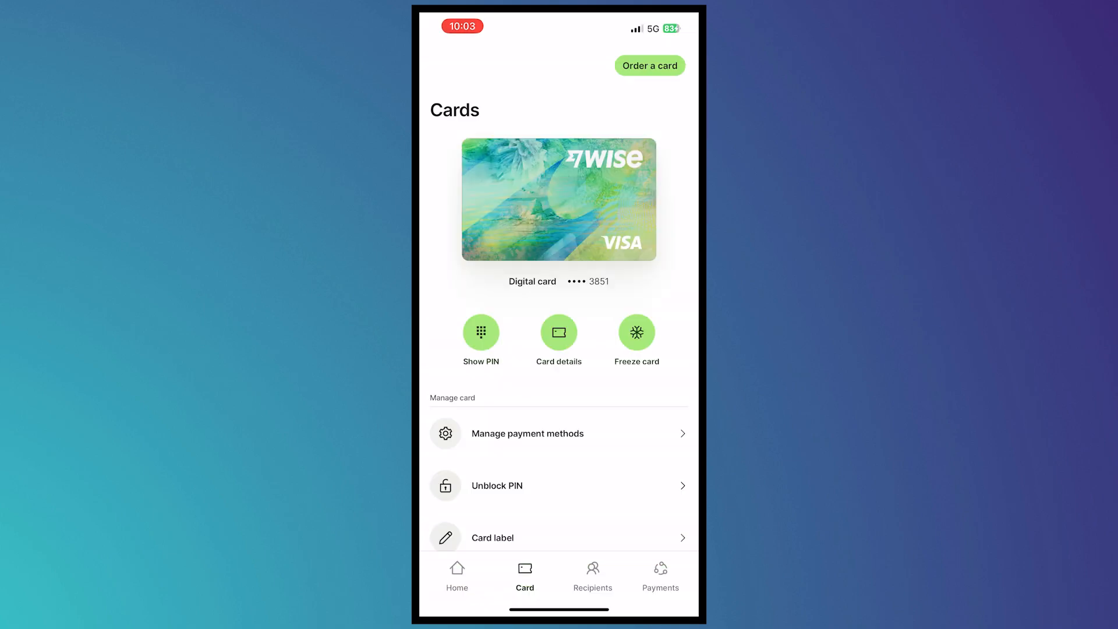
click(559, 332)
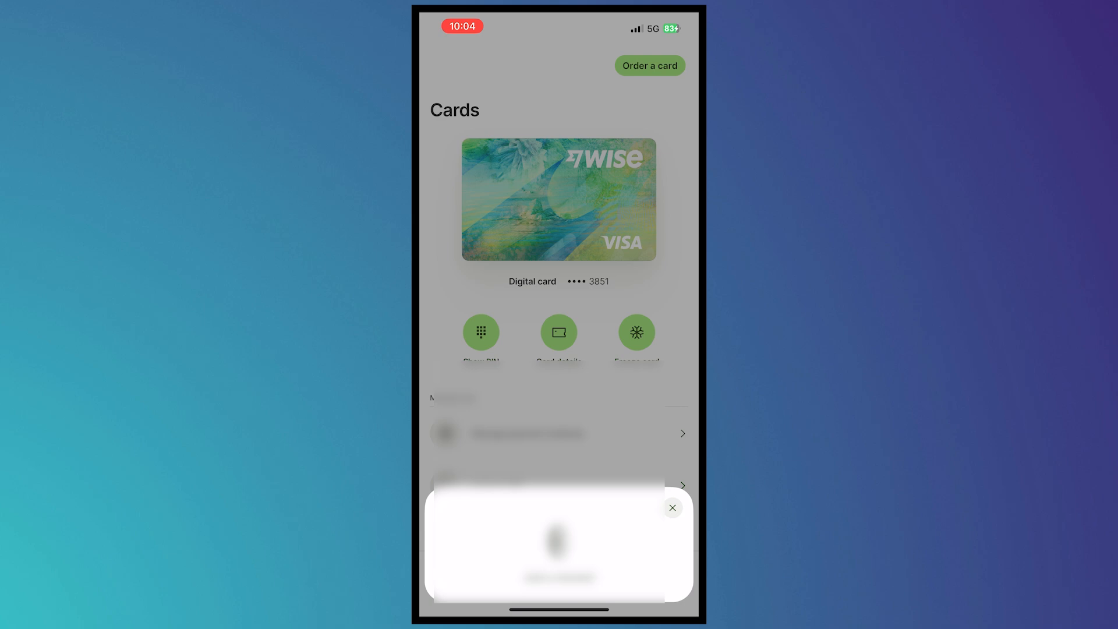
- Pass the Face ID check to view the card details sheet, then close it
click(559, 331)
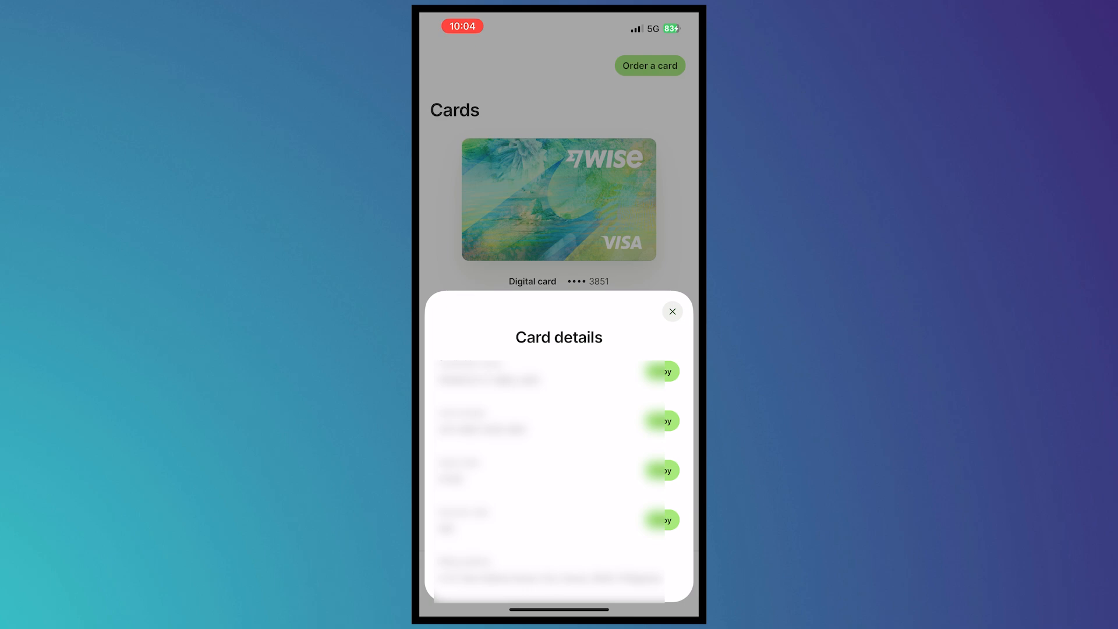
click(671, 312)
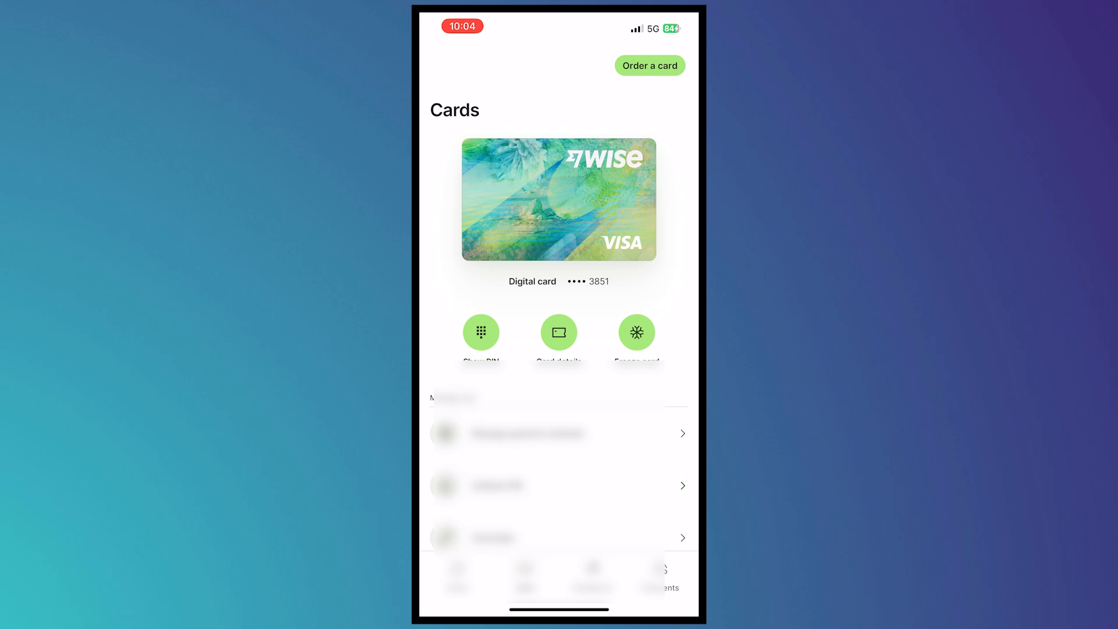